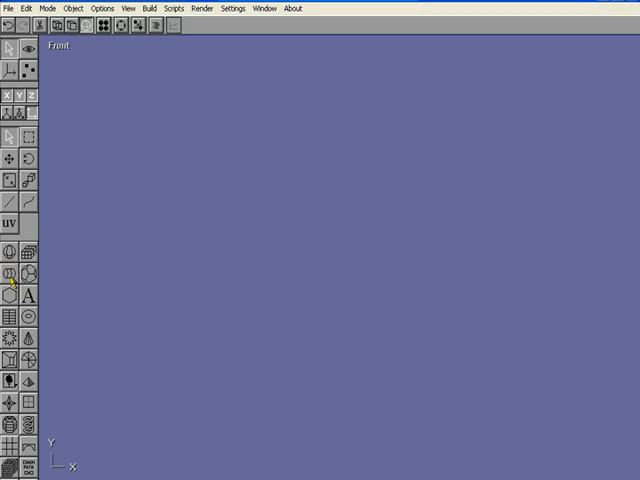
mouse_move(244, 208)
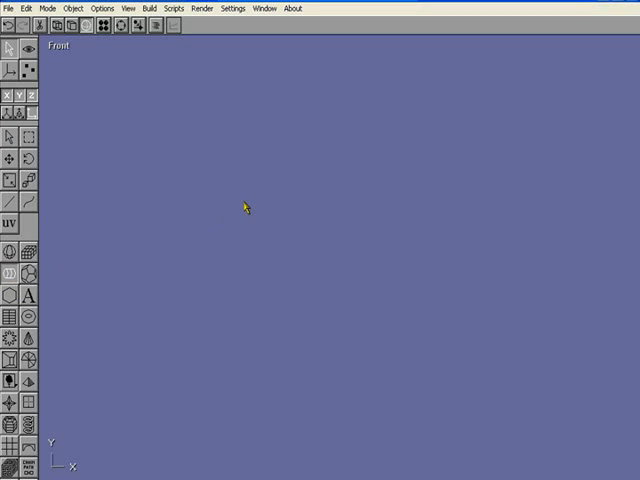
mouse_move(232, 198)
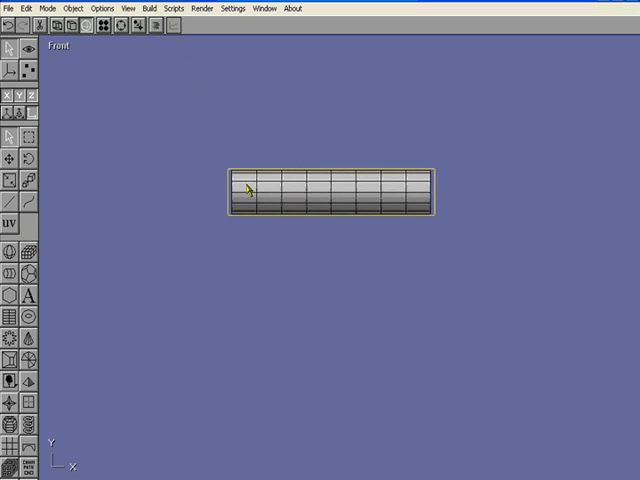
mouse_move(360, 188)
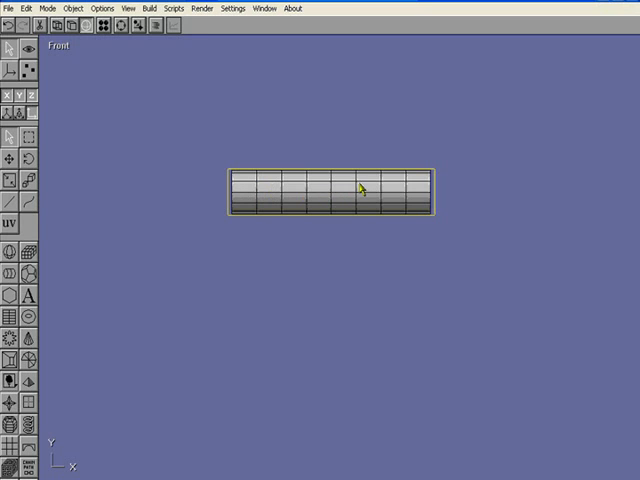
Step: Add a Bend modifier around the horizontal tube and return to the Front view
left_click(148, 8)
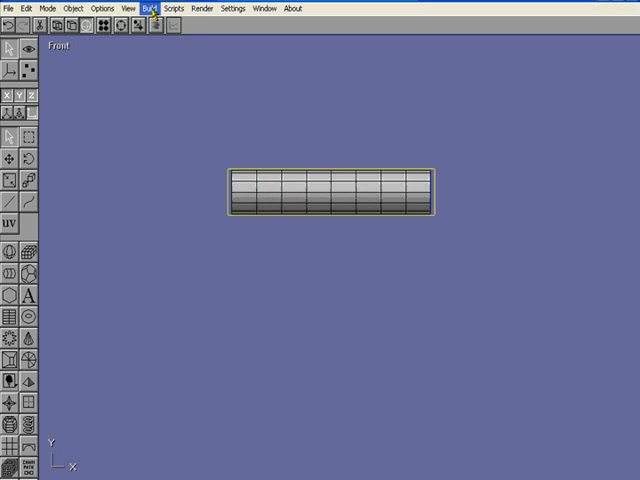
left_click(150, 8)
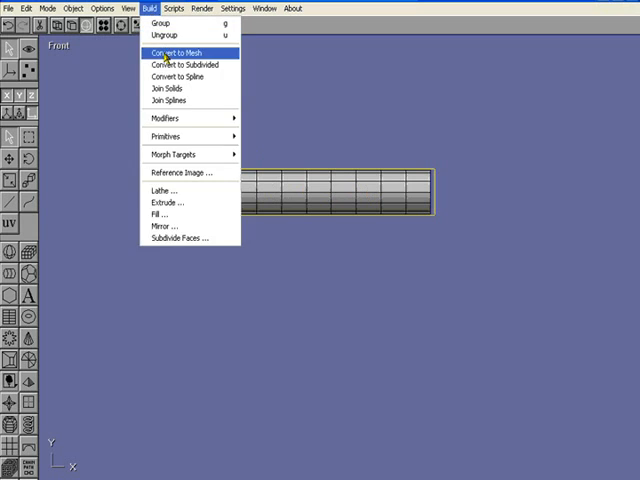
left_click(172, 52)
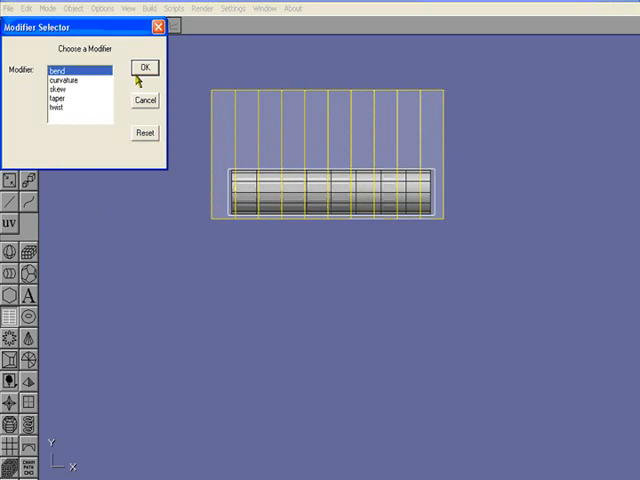
left_click(144, 68)
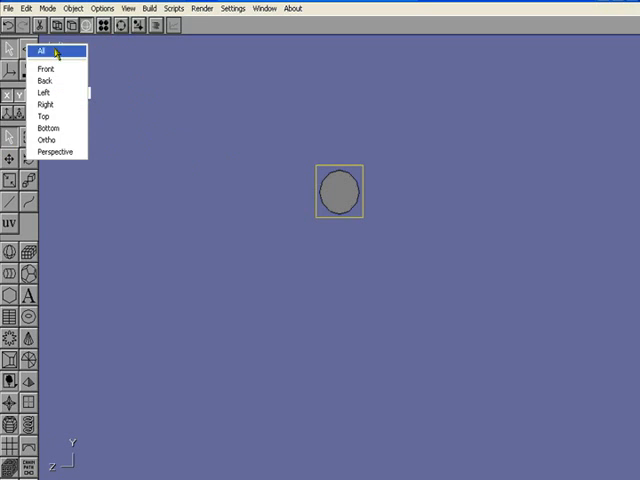
left_click(44, 68)
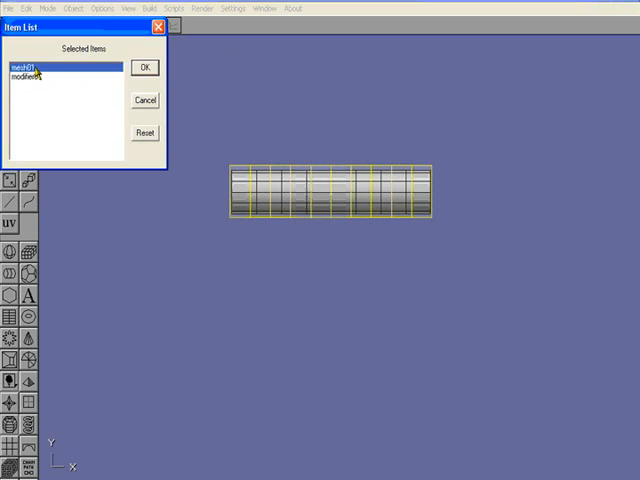
Step: Bind the bend modifier to the tube and set its angle to 140 degrees
left_click(144, 68)
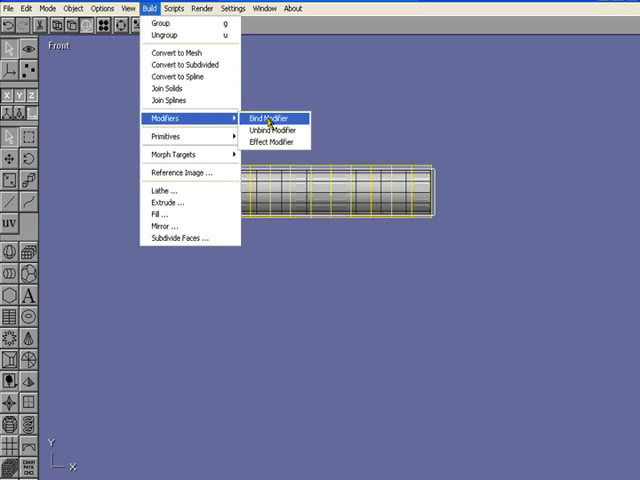
left_click(270, 118)
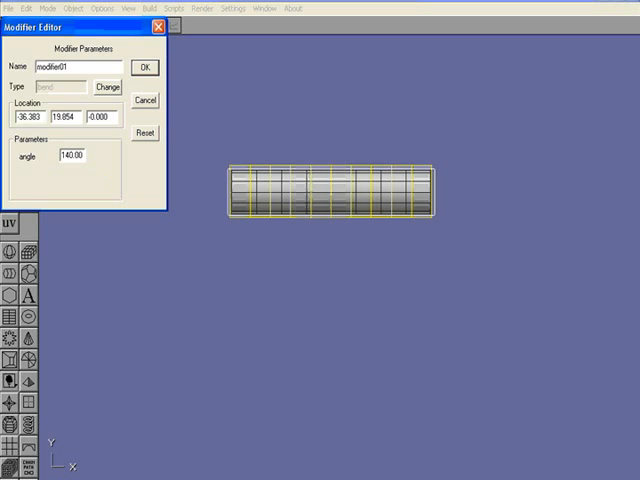
left_click(144, 68)
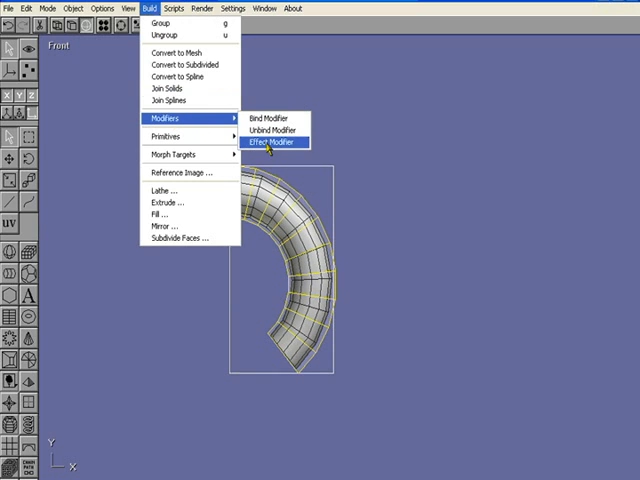
Step: Apply the bend permanently via Effect Modifier and rename the resulting mesh
left_click(280, 140)
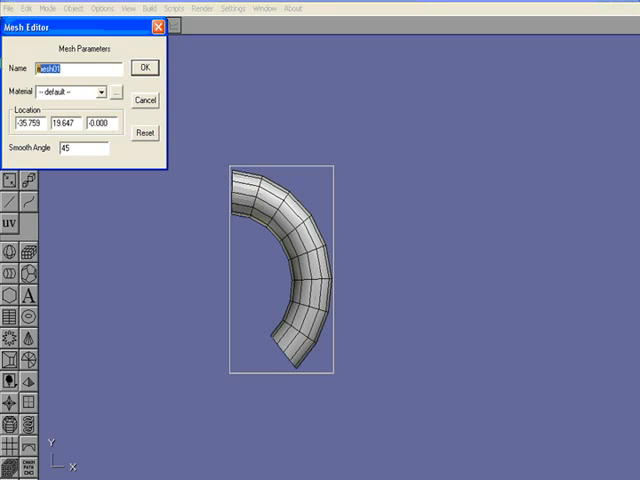
type("ber")
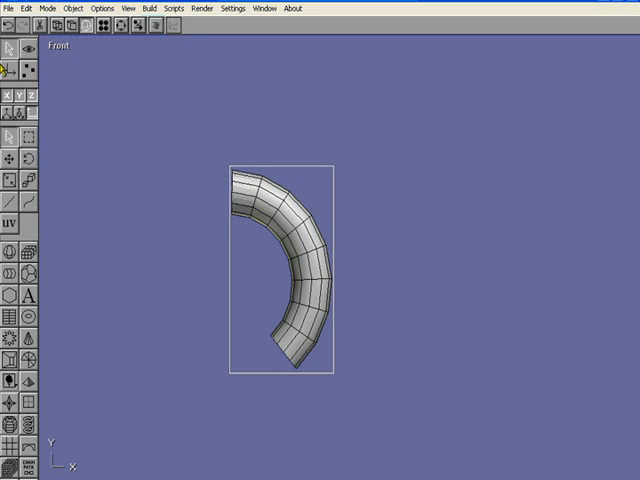
left_click(278, 210)
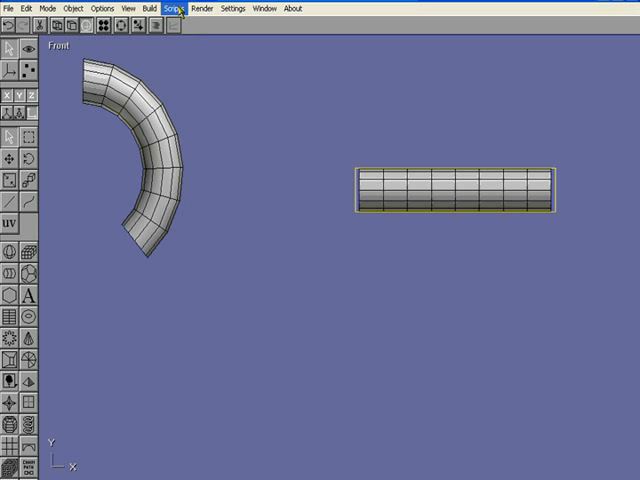
Step: Add a Twist modifier around the straight tube and switch to the Front view
left_click(152, 8)
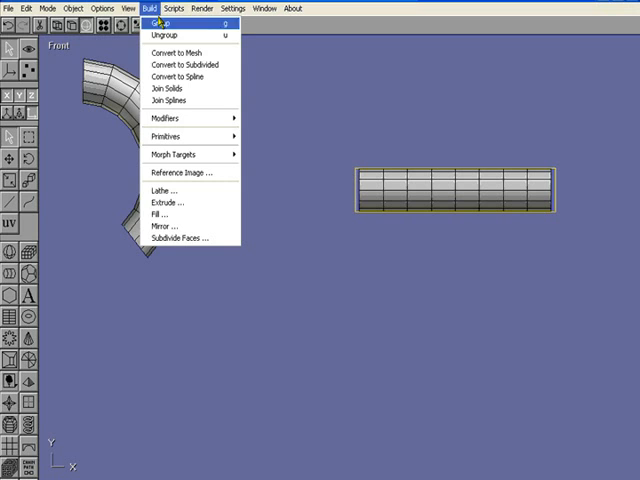
left_click(176, 64)
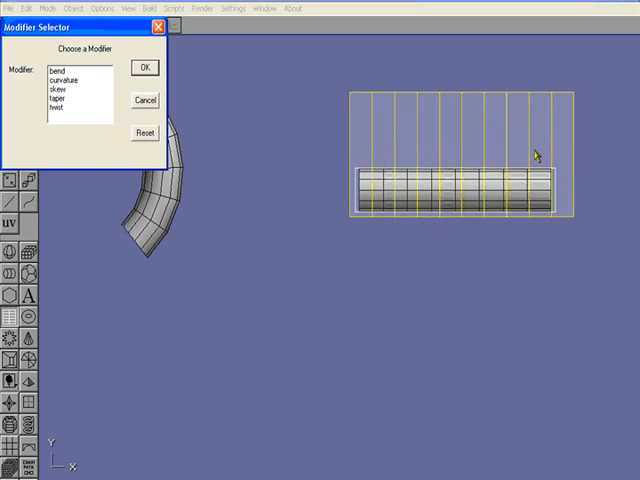
left_click(68, 108)
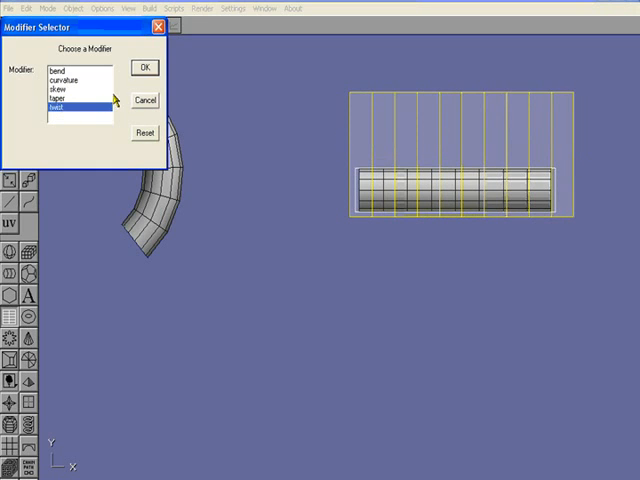
left_click(144, 68)
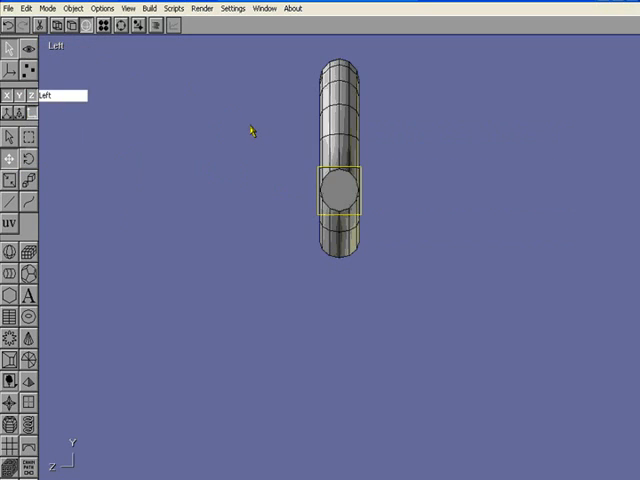
left_click(60, 48)
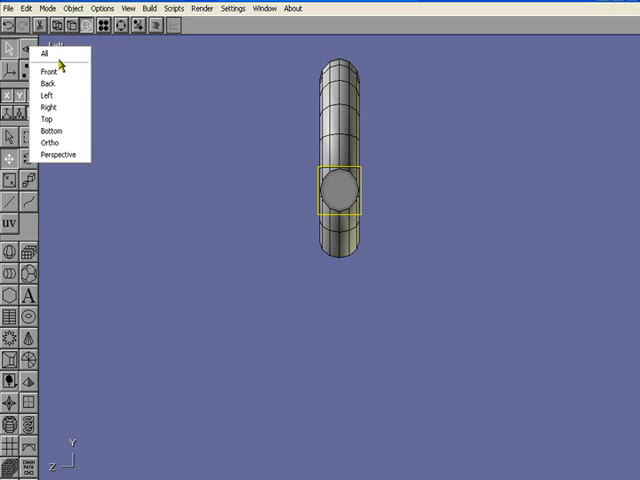
left_click(48, 66)
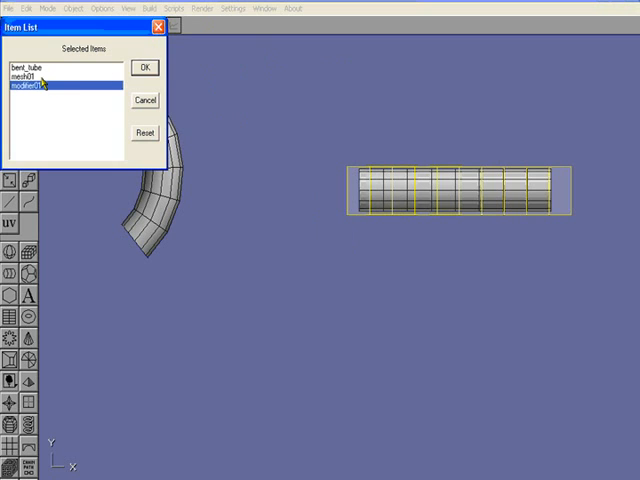
Step: Pick mesh02, place the twist modifier on it and set the twist to 720 degrees
left_click(144, 68)
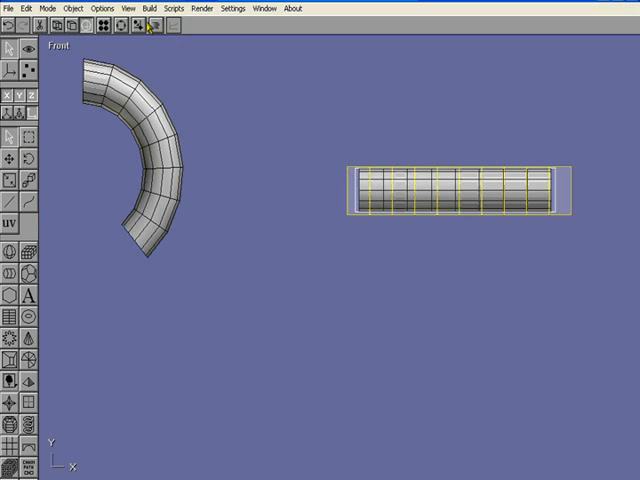
left_click(148, 8)
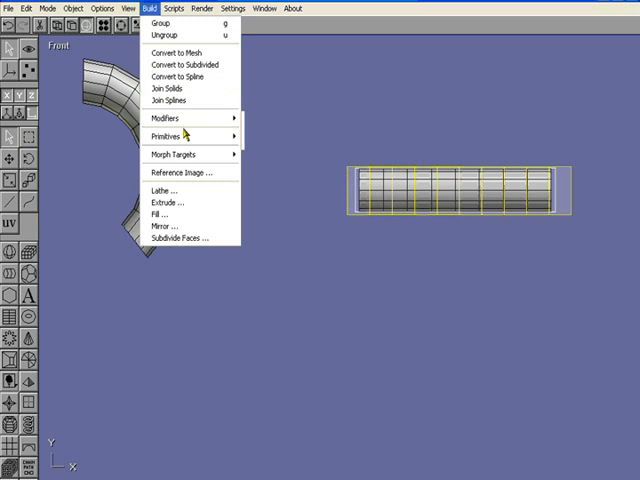
left_click(170, 120)
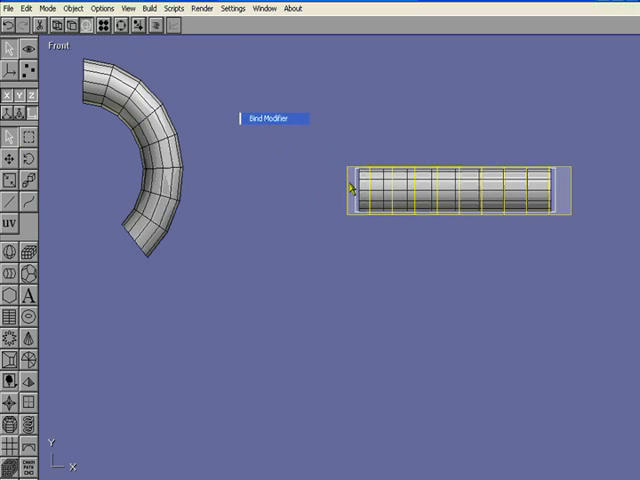
left_click(270, 120)
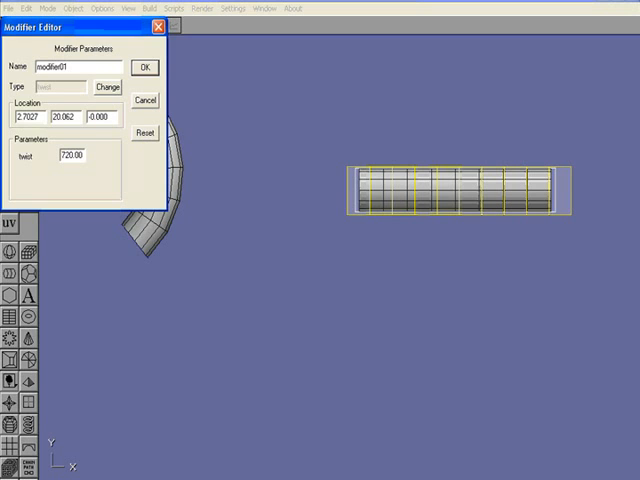
left_click(146, 68)
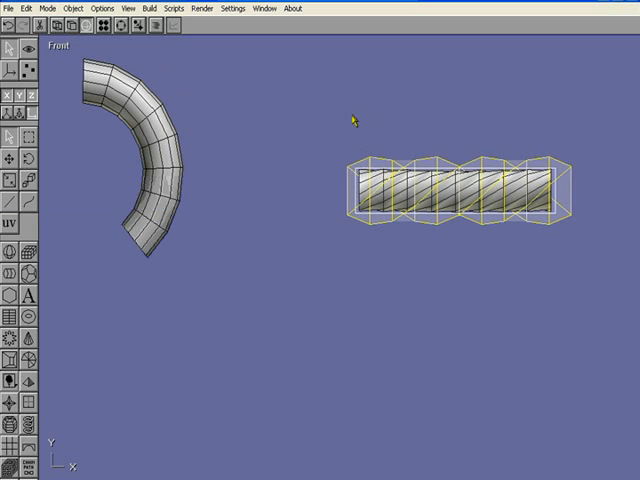
left_click(148, 8)
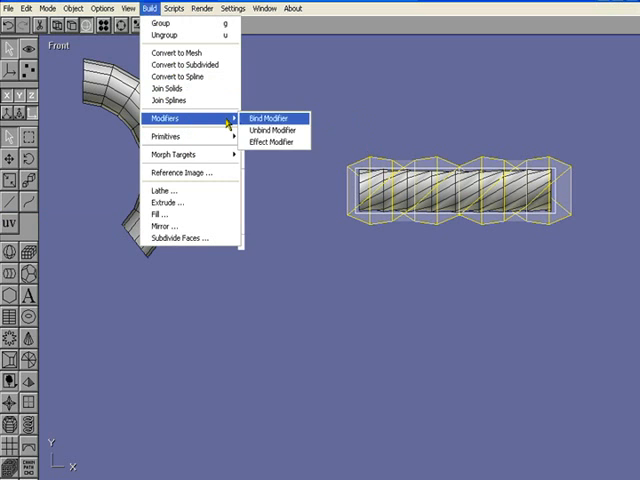
Step: Bind the twist modifier to the straight tube so it spirals
left_click(276, 118)
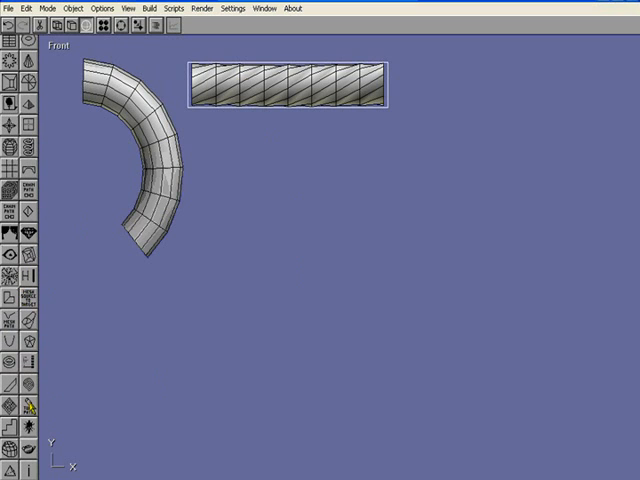
mouse_move(52, 412)
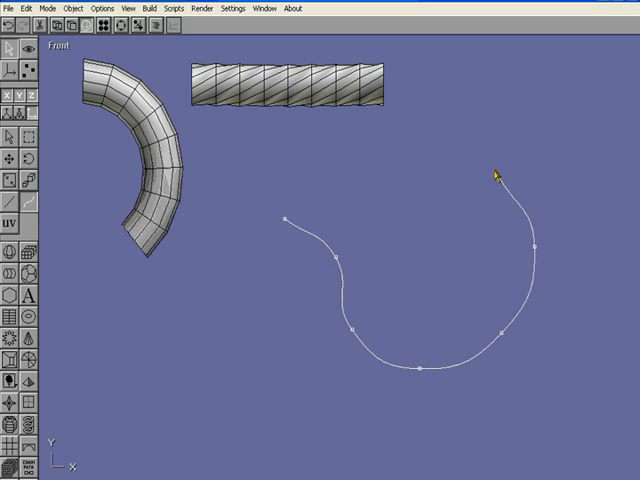
Step: Draw the curved path and name it tubepath in the Path Editor
left_click_drag(496, 176, 528, 90)
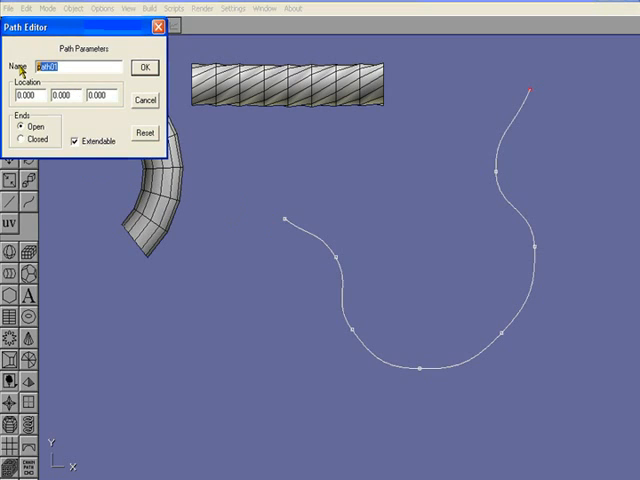
type("null")
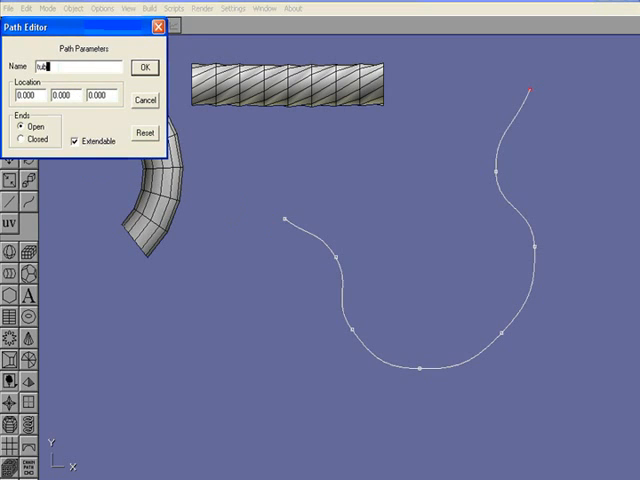
type("tubepath")
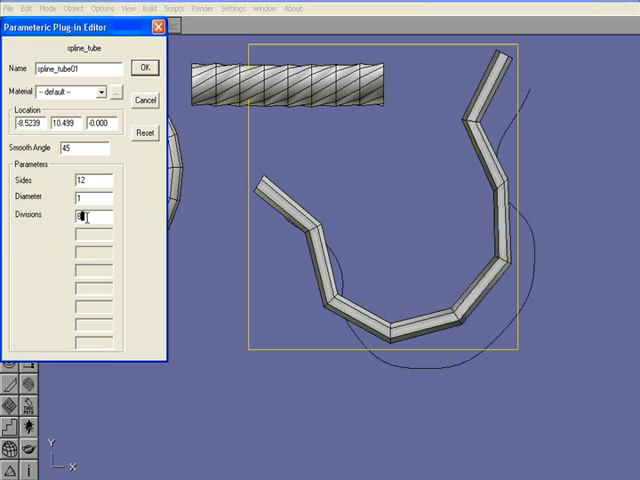
Step: Set the spline tube to 100 divisions, convert it to a mesh and select it
type("100")
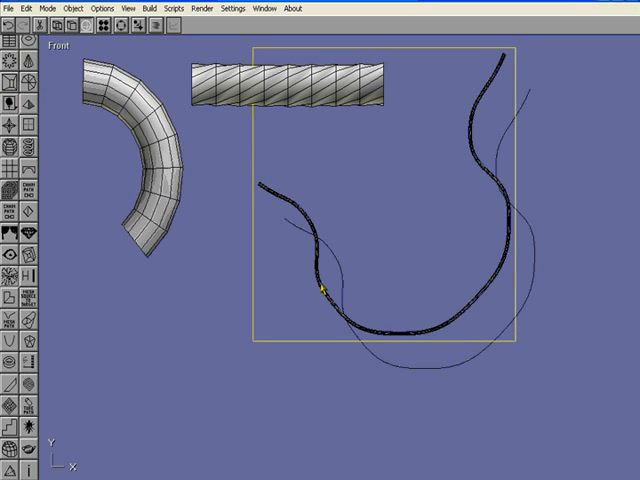
left_click(150, 8)
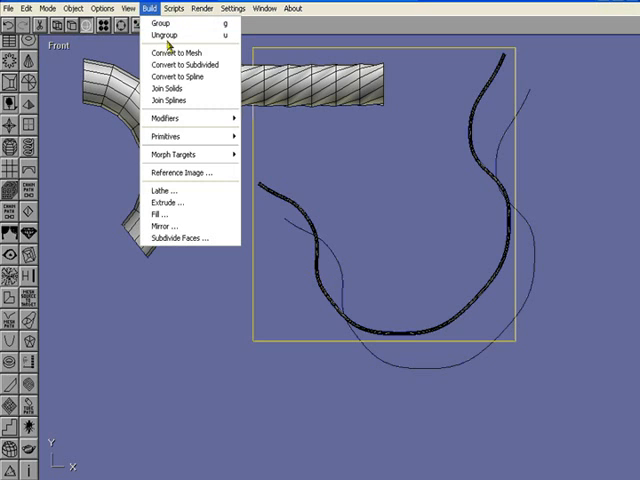
left_click(184, 52)
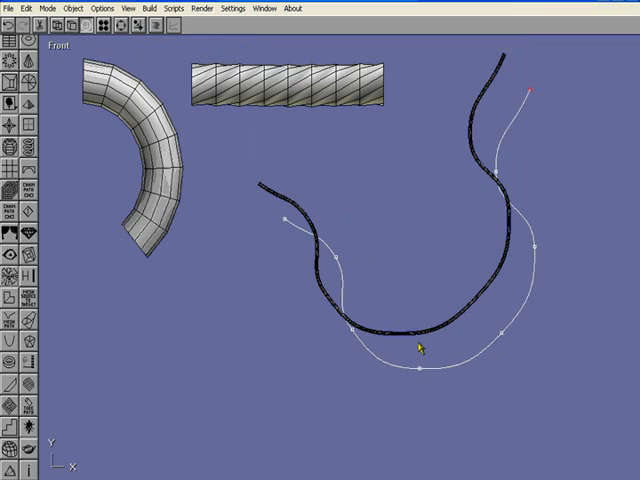
mouse_move(470, 390)
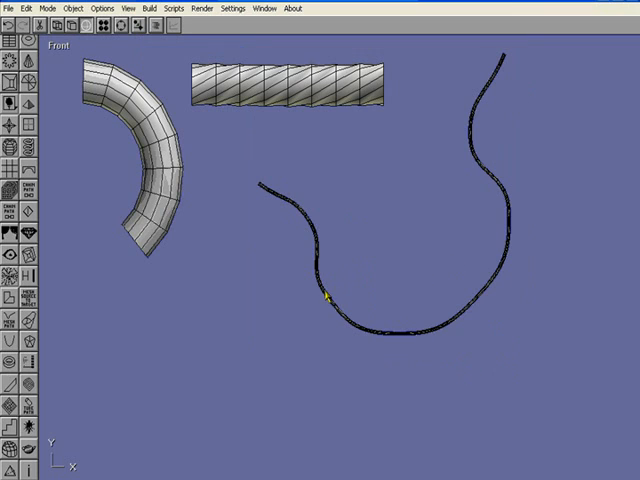
left_click_drag(256, 44, 520, 344)
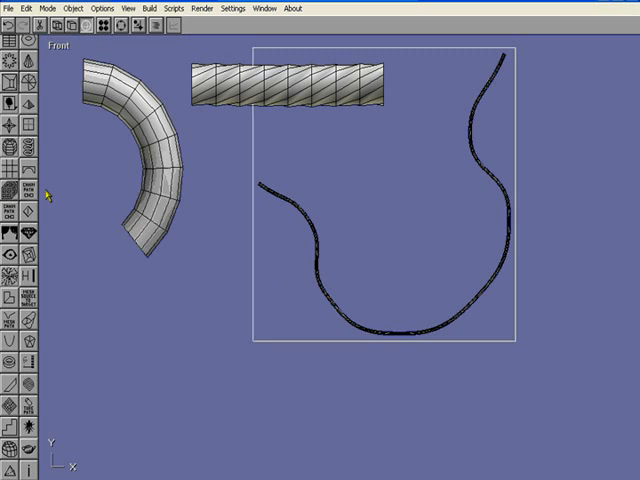